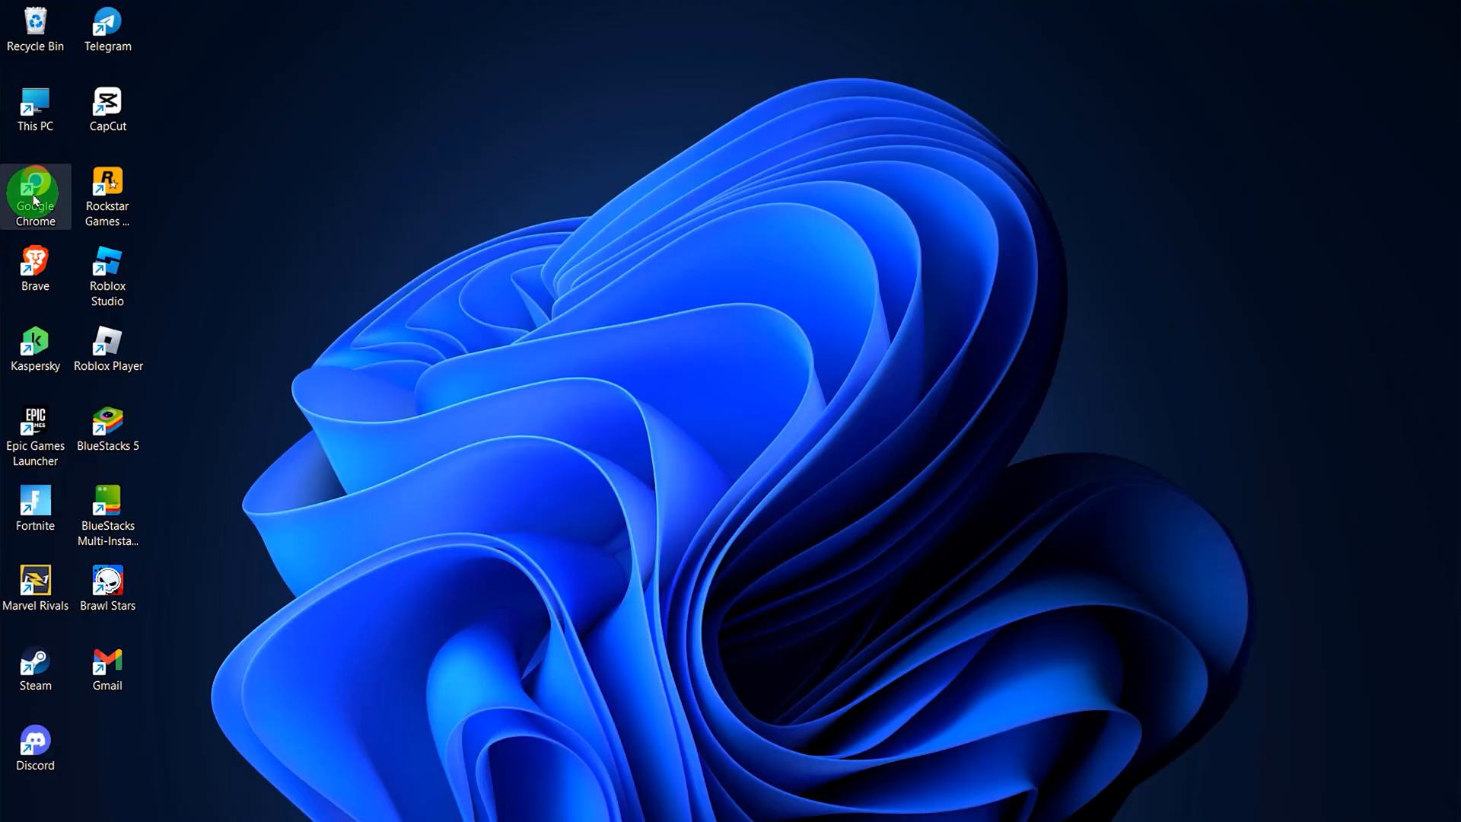
Launch Google Chrome and go to roblox.com
{"action": "double_click", "coordinate": [35, 188]}
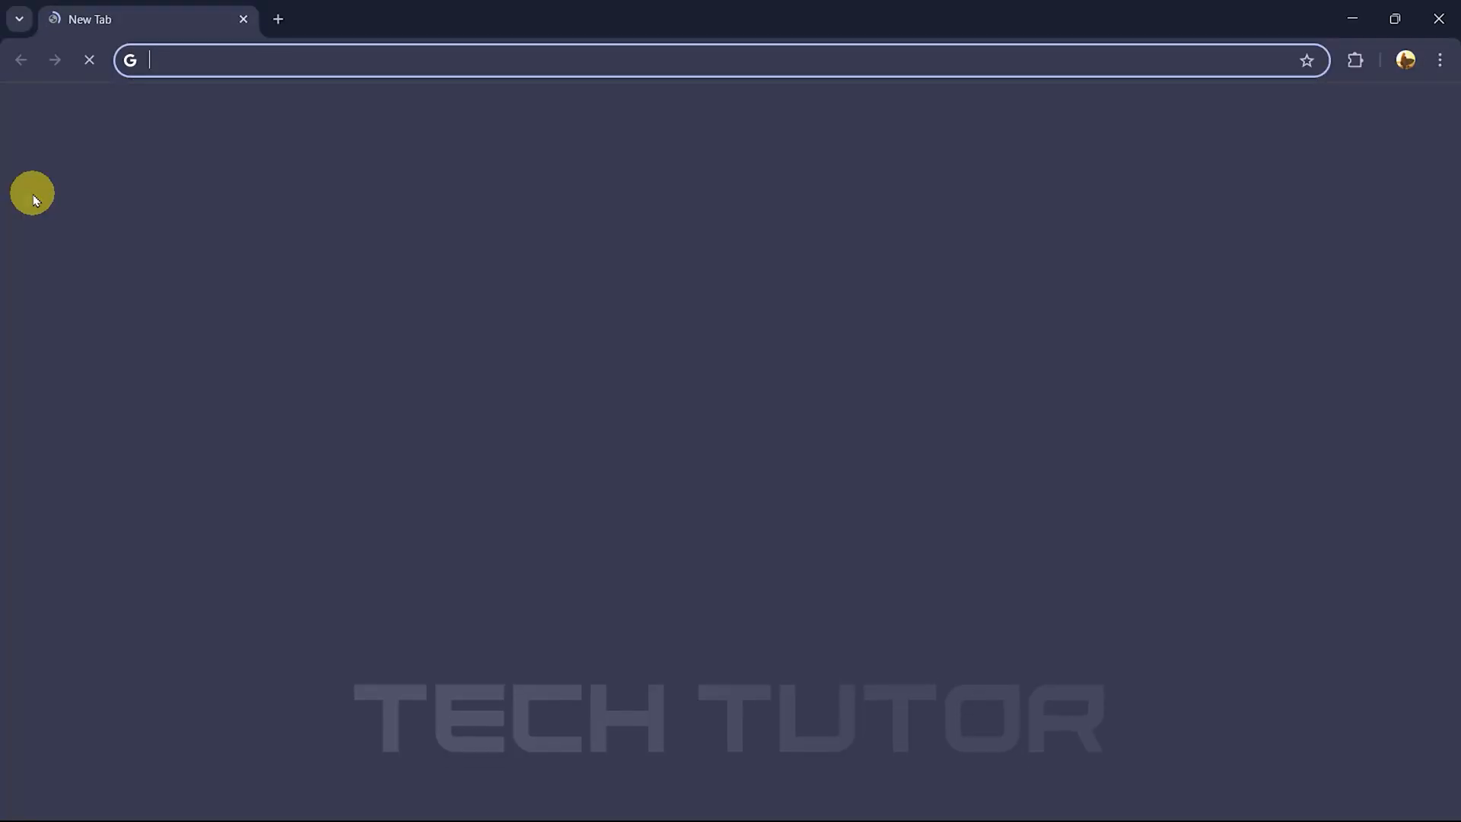
{"action": "type", "text": "roblox.com/home"}
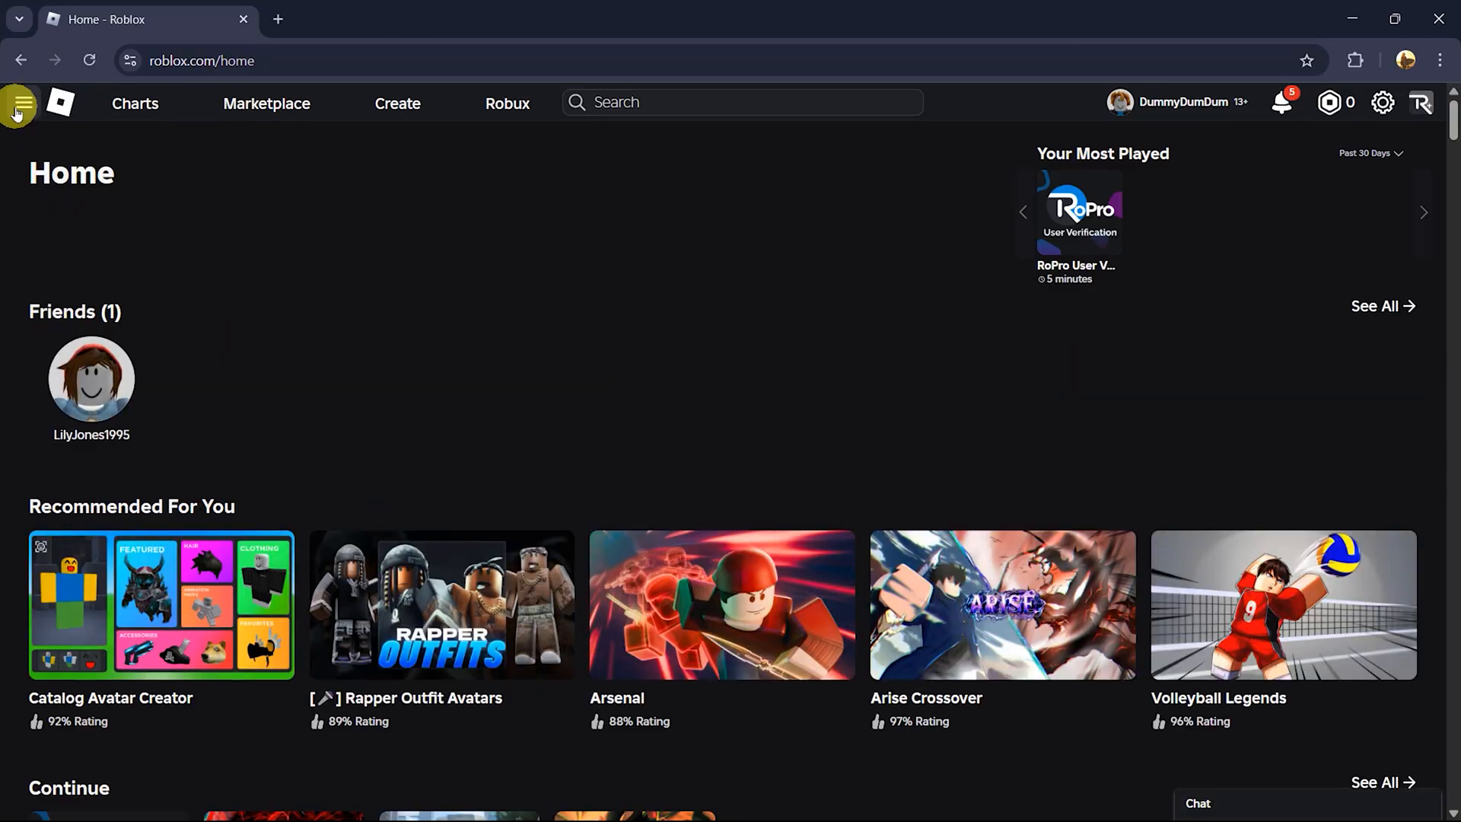
{"action": "mouse_move", "coordinate": [17, 103]}
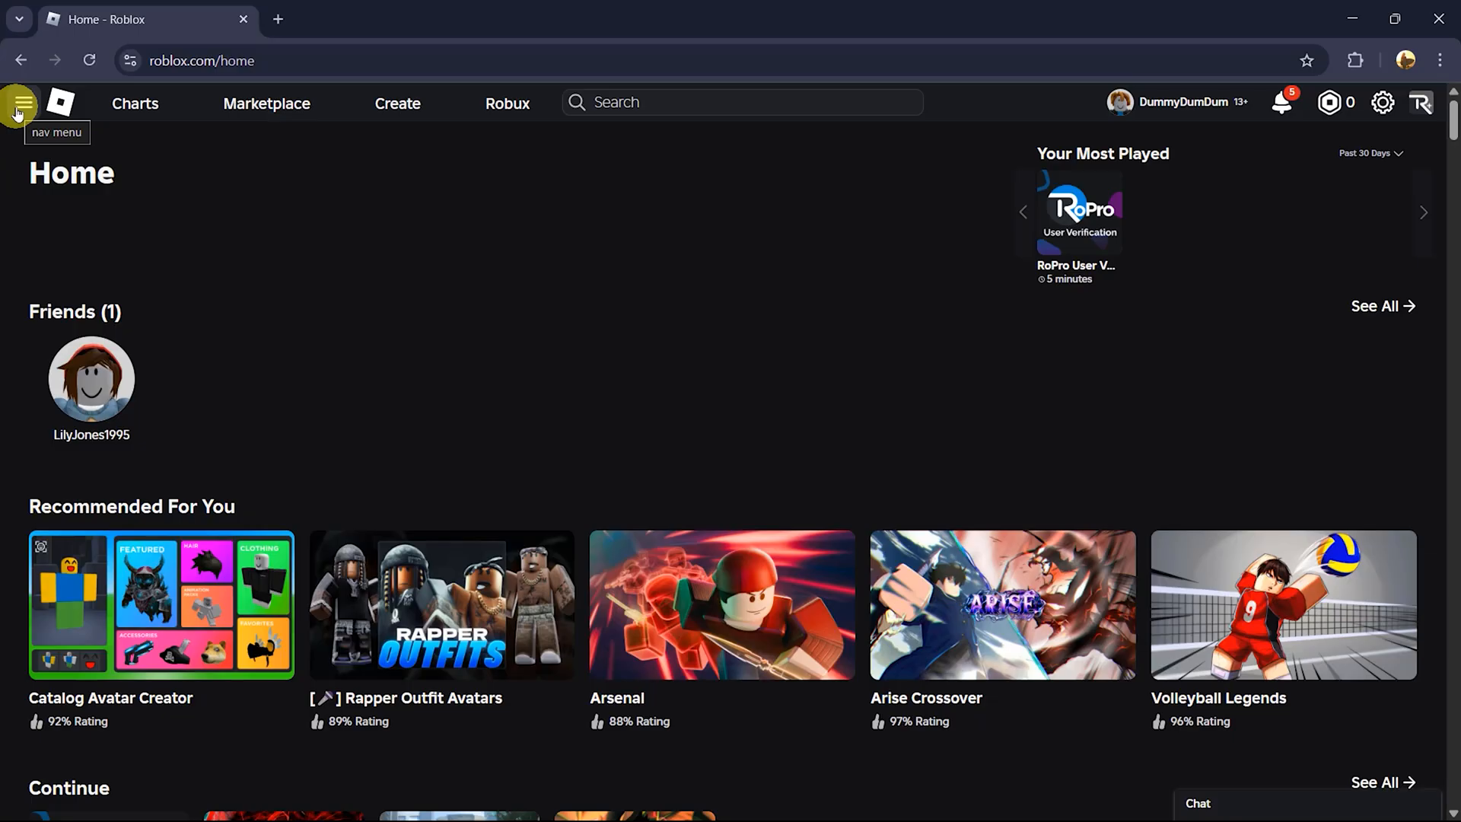
Go to the account's Roblox profile page from the navigation menu
{"action": "left_click", "coordinate": [20, 102]}
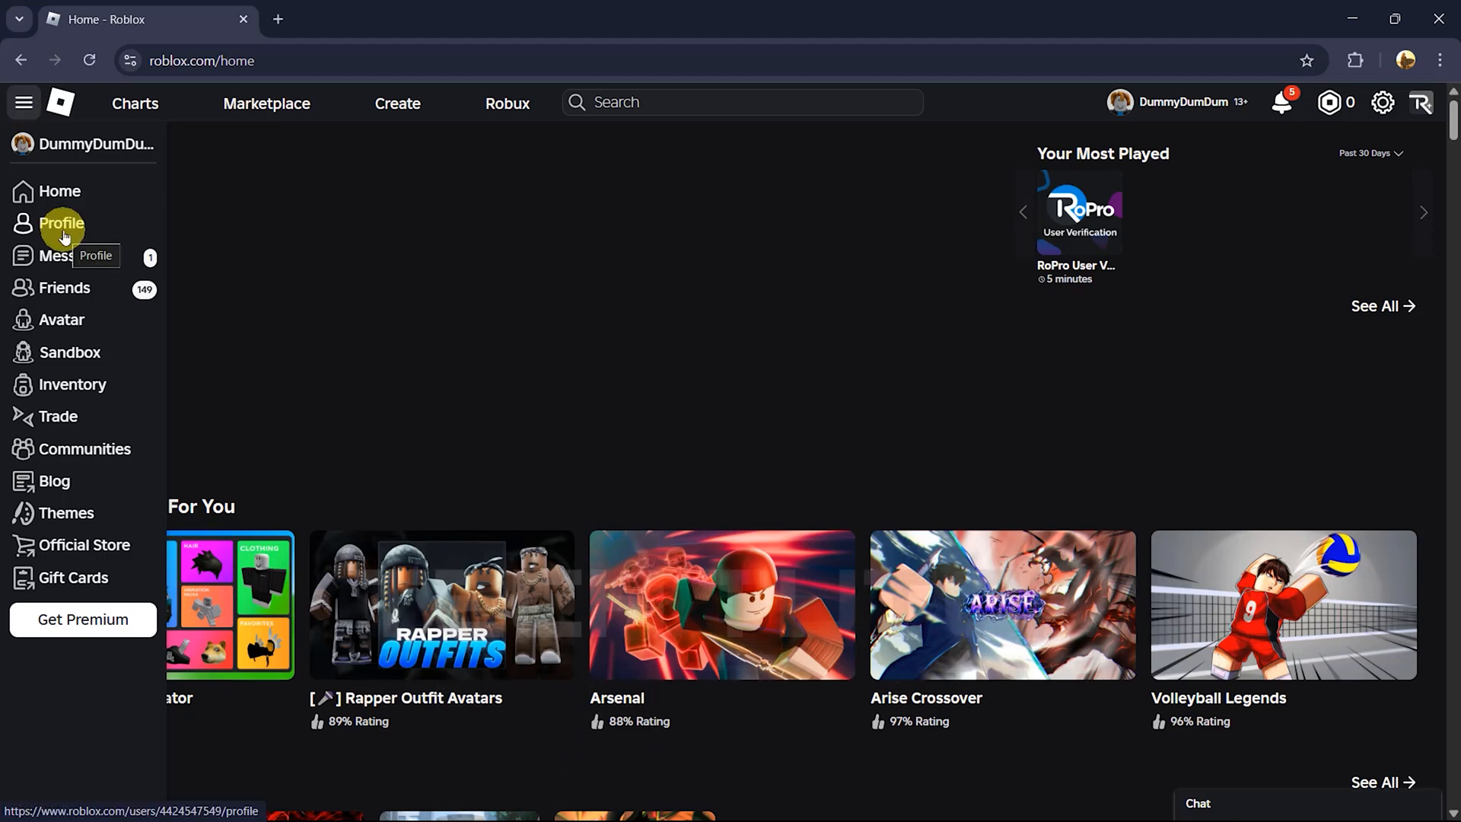
{"action": "left_click", "coordinate": [61, 222]}
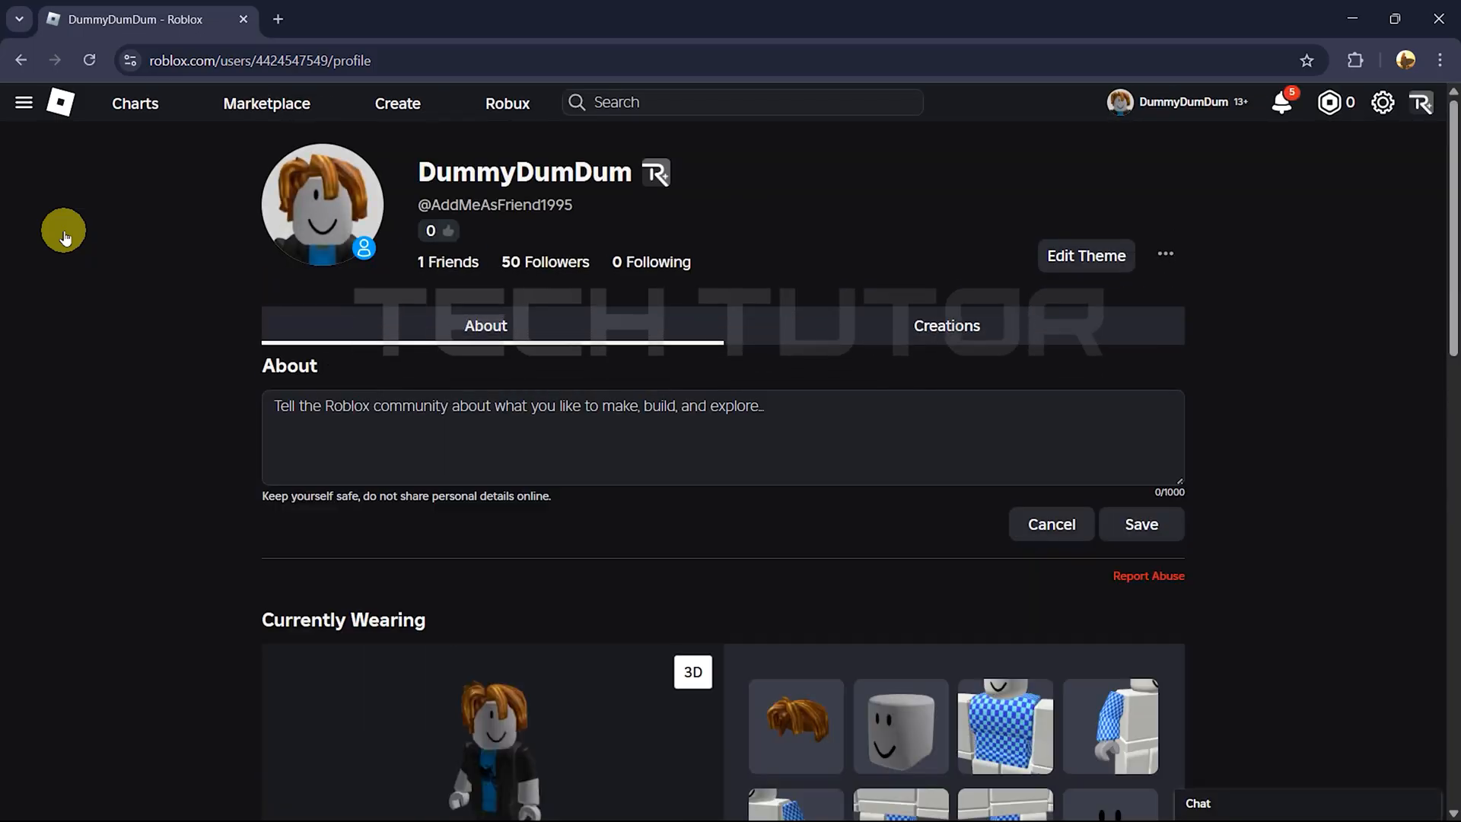
Scroll to the profile's Favorites section showing Blox Fruits and head to the full Favorites list
{"action": "scroll", "scroll_direction": "down", "scroll_amount": 3}
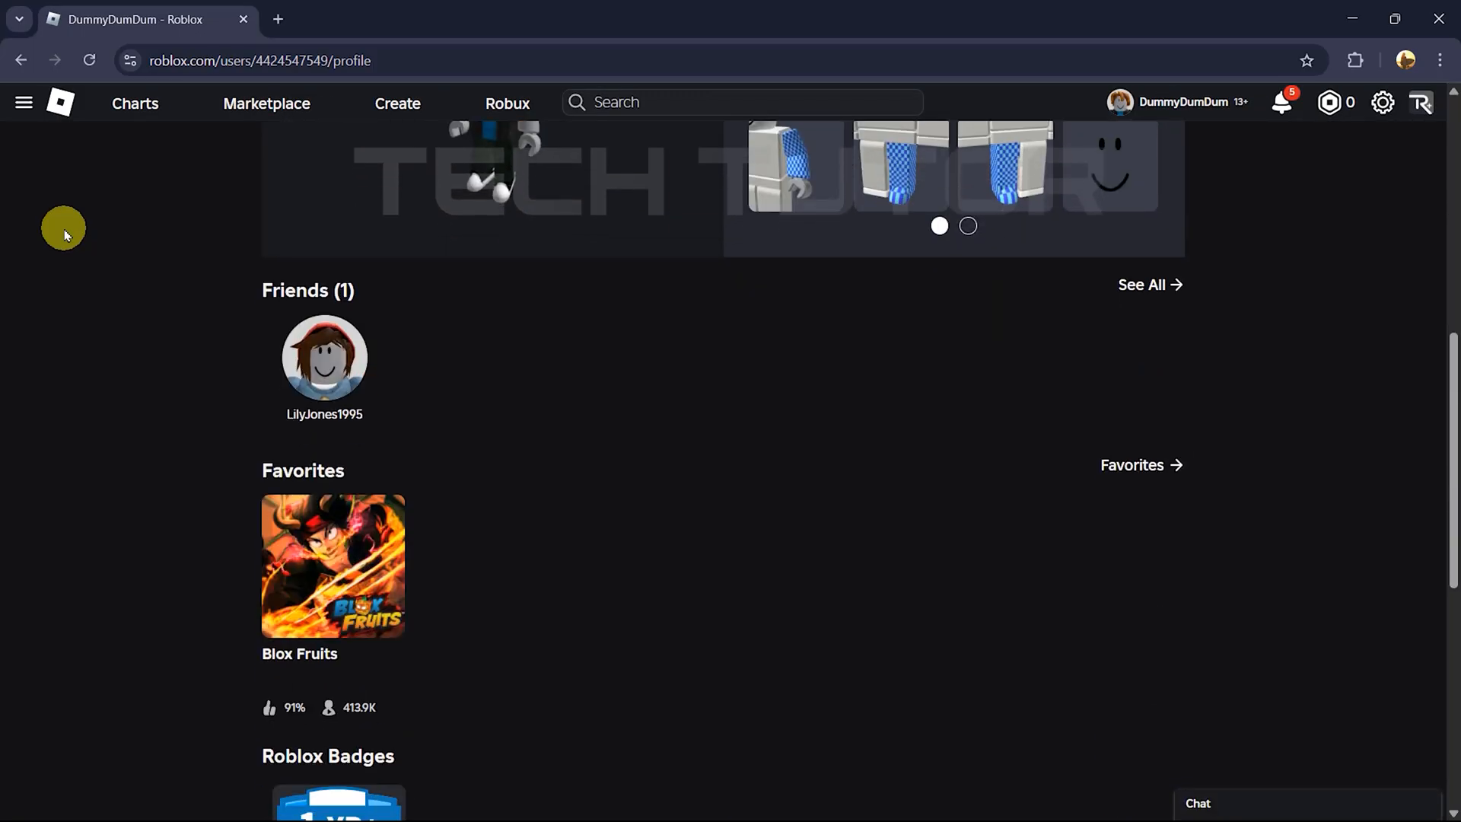
{"action": "scroll", "scroll_direction": "down", "scroll_amount": 3}
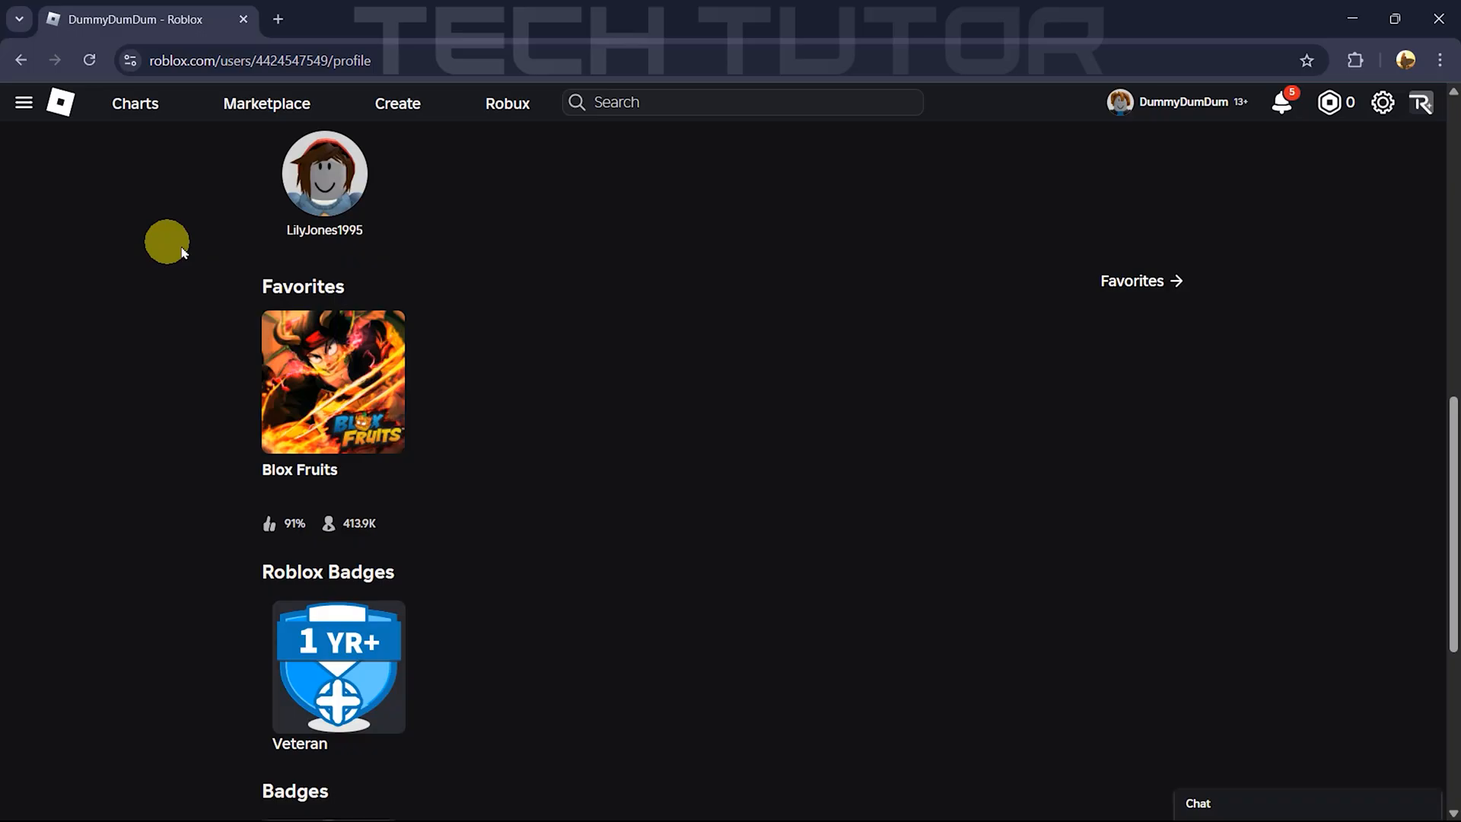
{"action": "mouse_move", "coordinate": [1133, 280]}
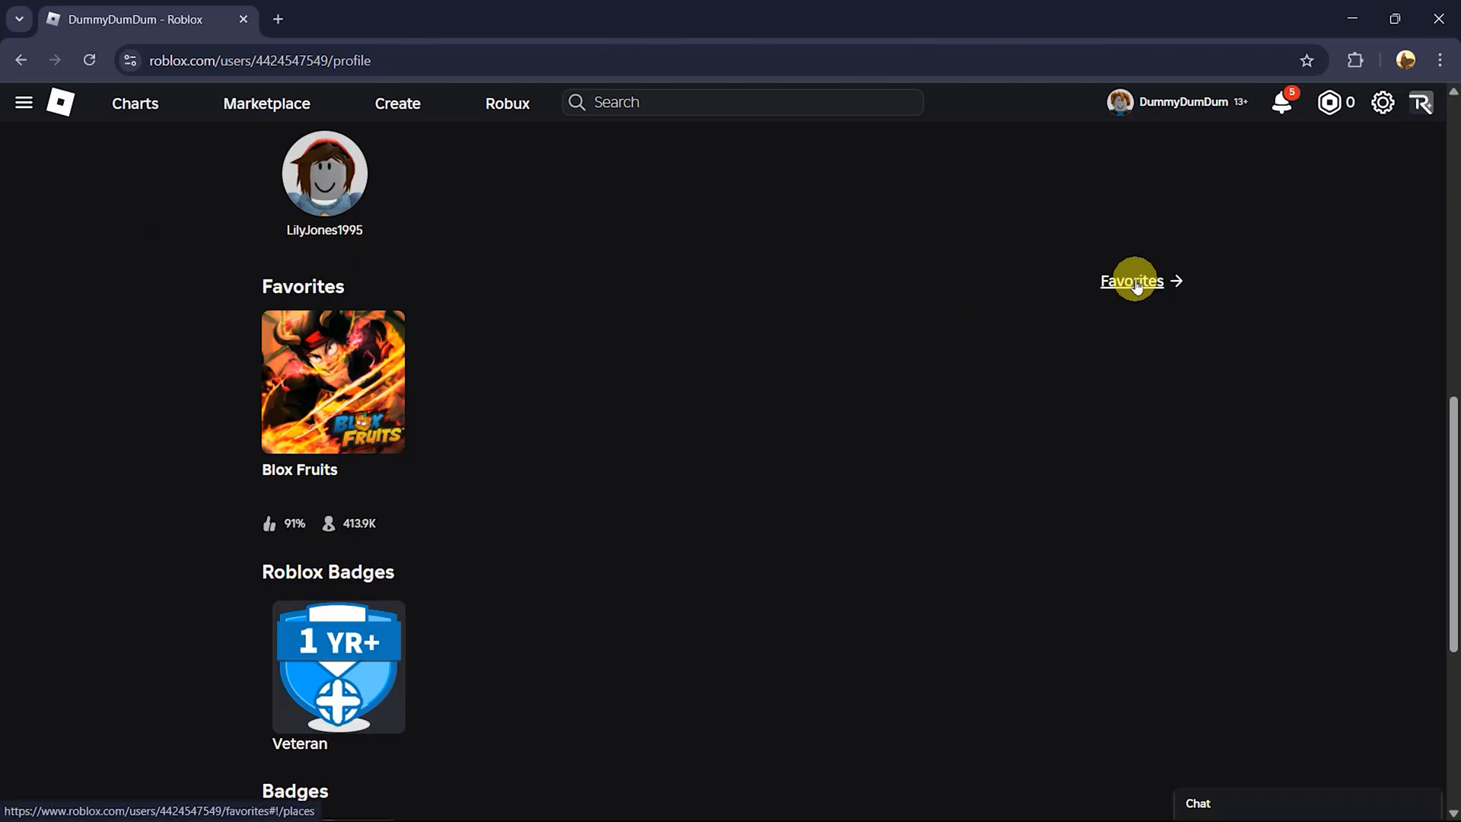
{"action": "left_click", "coordinate": [1133, 280]}
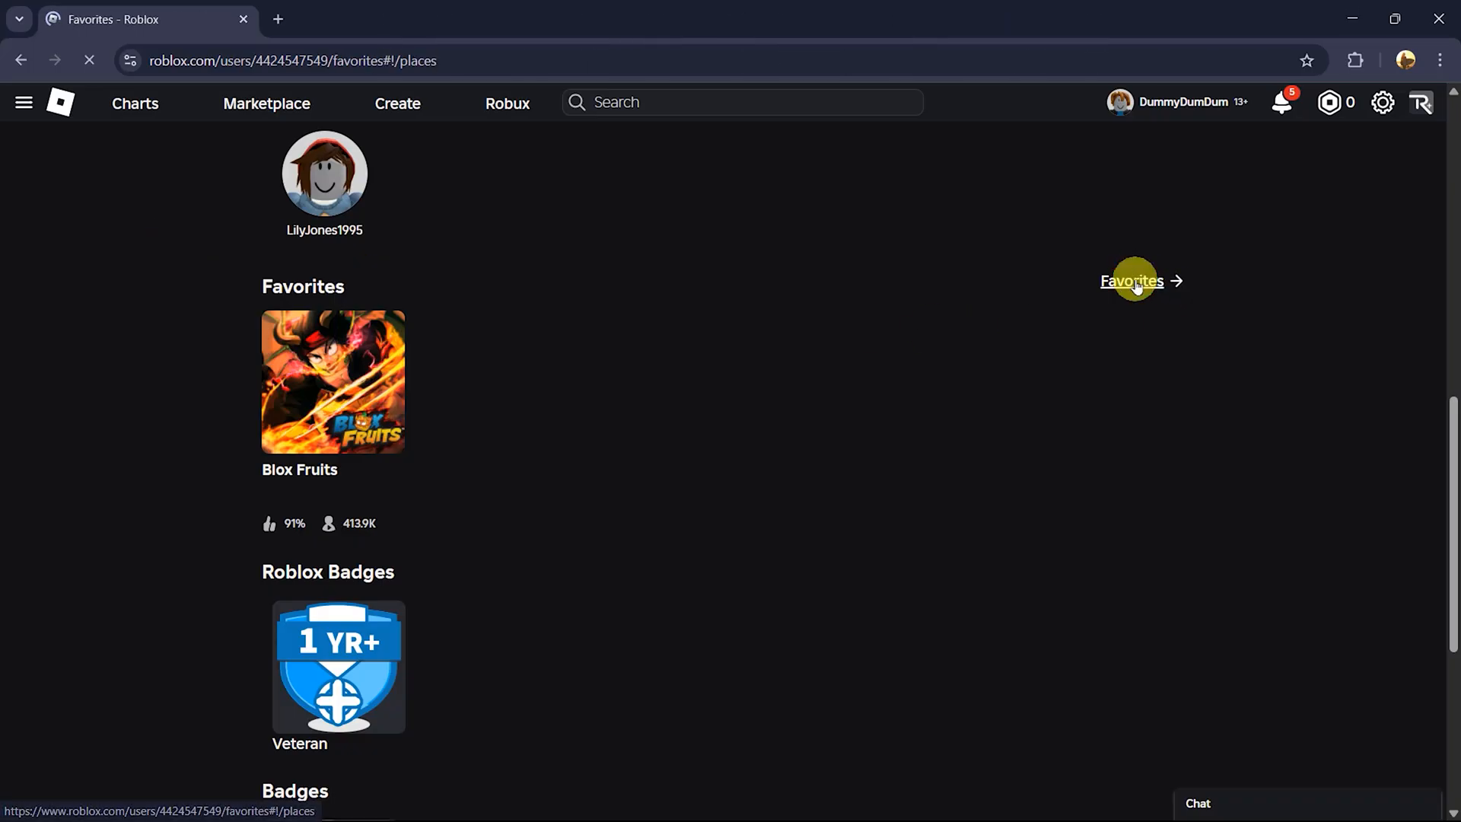
From My Favorites > Places, go to the Blox Fruits game page
{"action": "left_click", "coordinate": [1131, 280]}
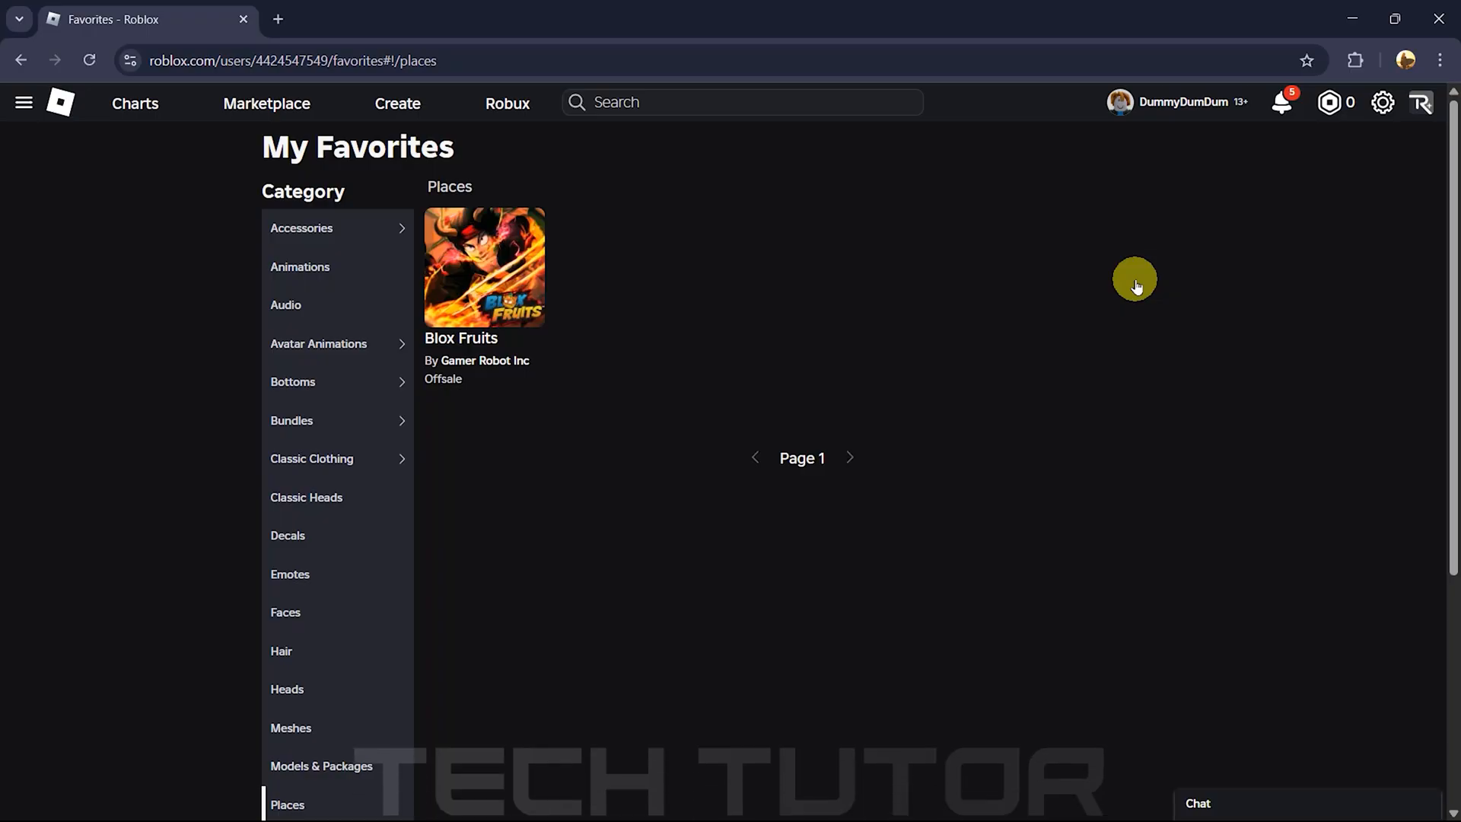
{"action": "mouse_move", "coordinate": [484, 268]}
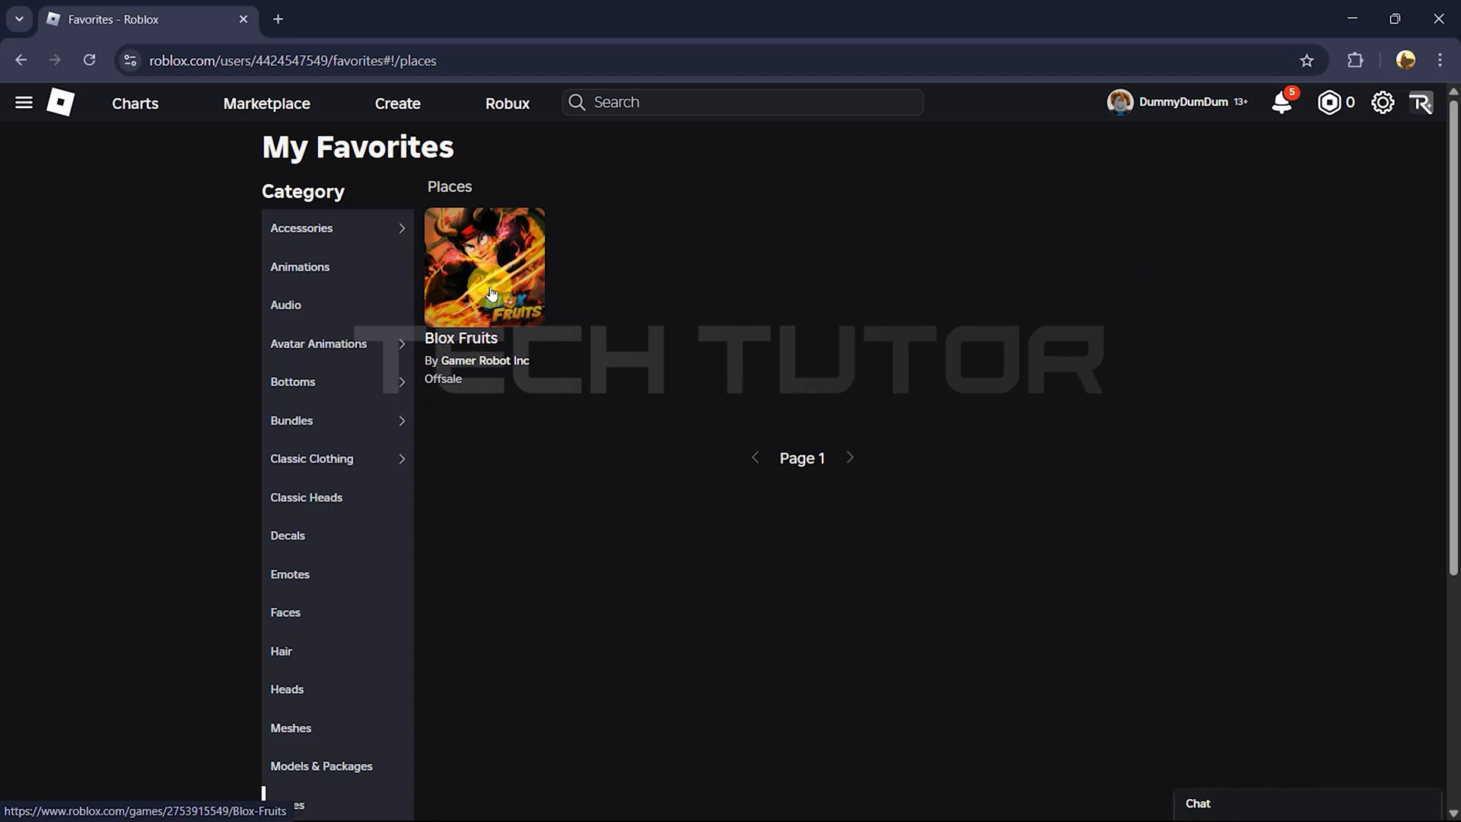
{"action": "left_click", "coordinate": [485, 268]}
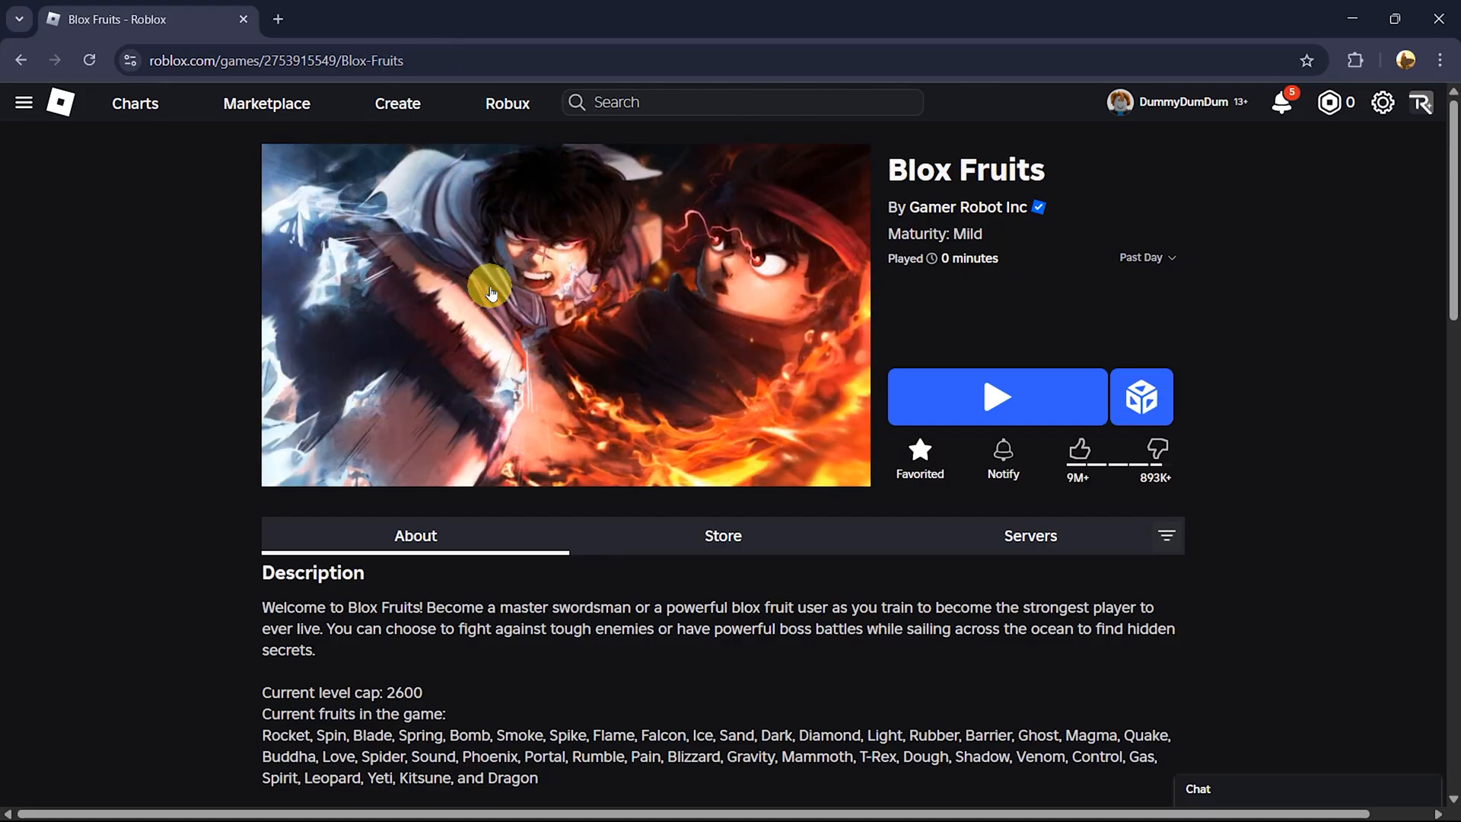
Unfavorite Blox Fruits via the Favorited star under the Play button
{"action": "left_click", "coordinate": [918, 452]}
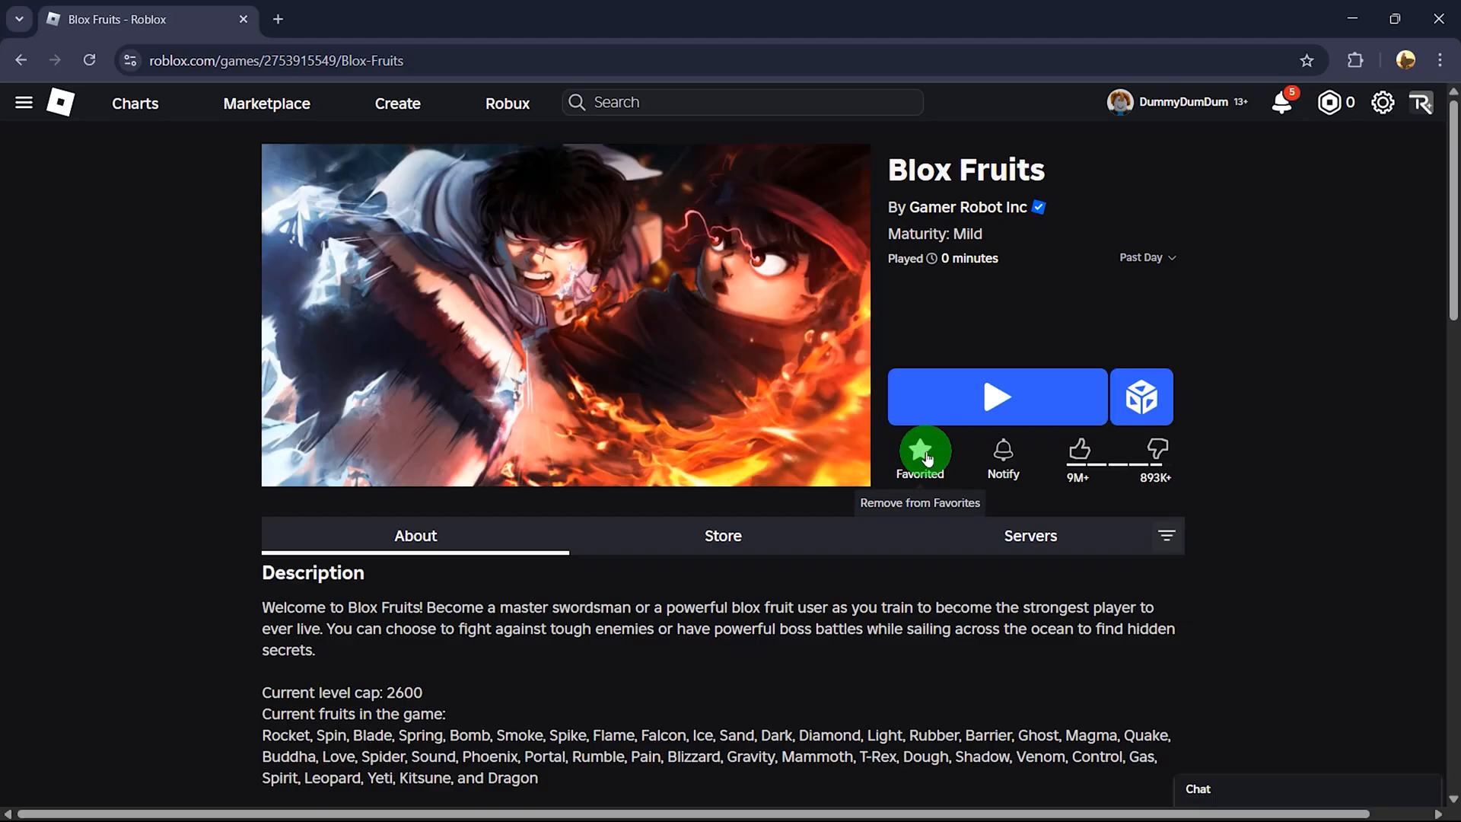
{"action": "left_click", "coordinate": [924, 450]}
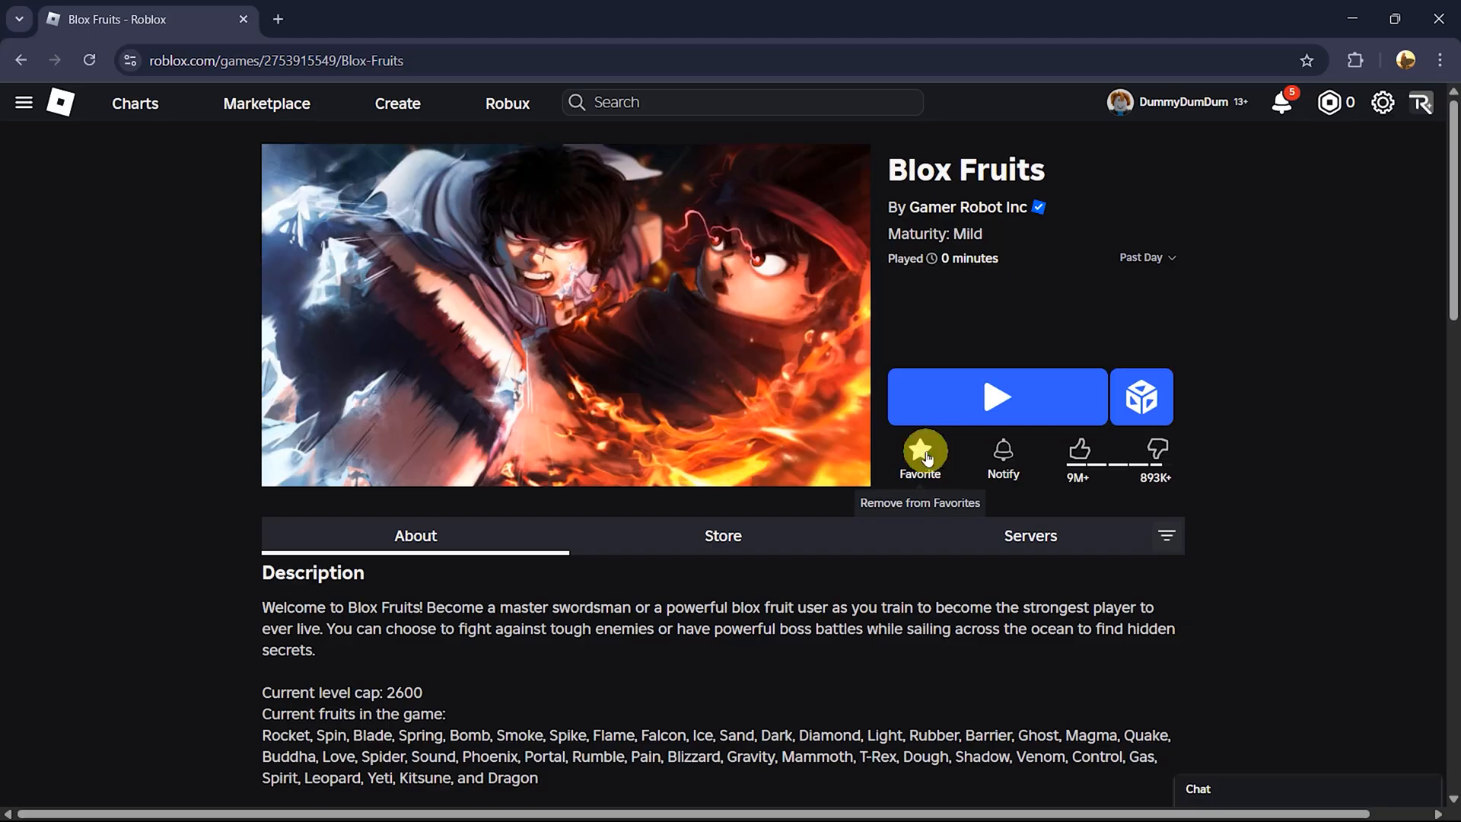
{"action": "left_click", "coordinate": [920, 452]}
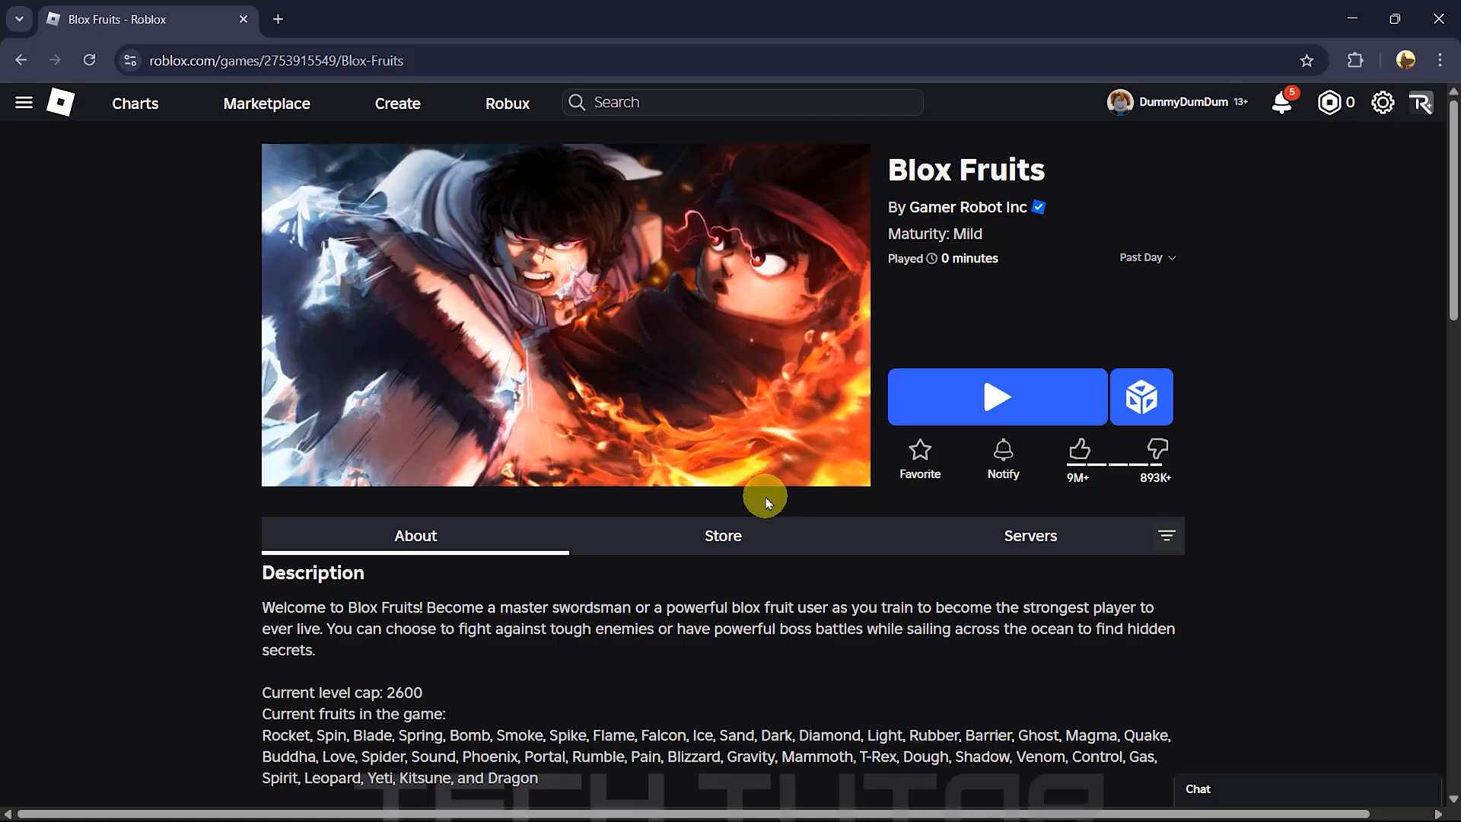
{"action": "left_click", "coordinate": [19, 59]}
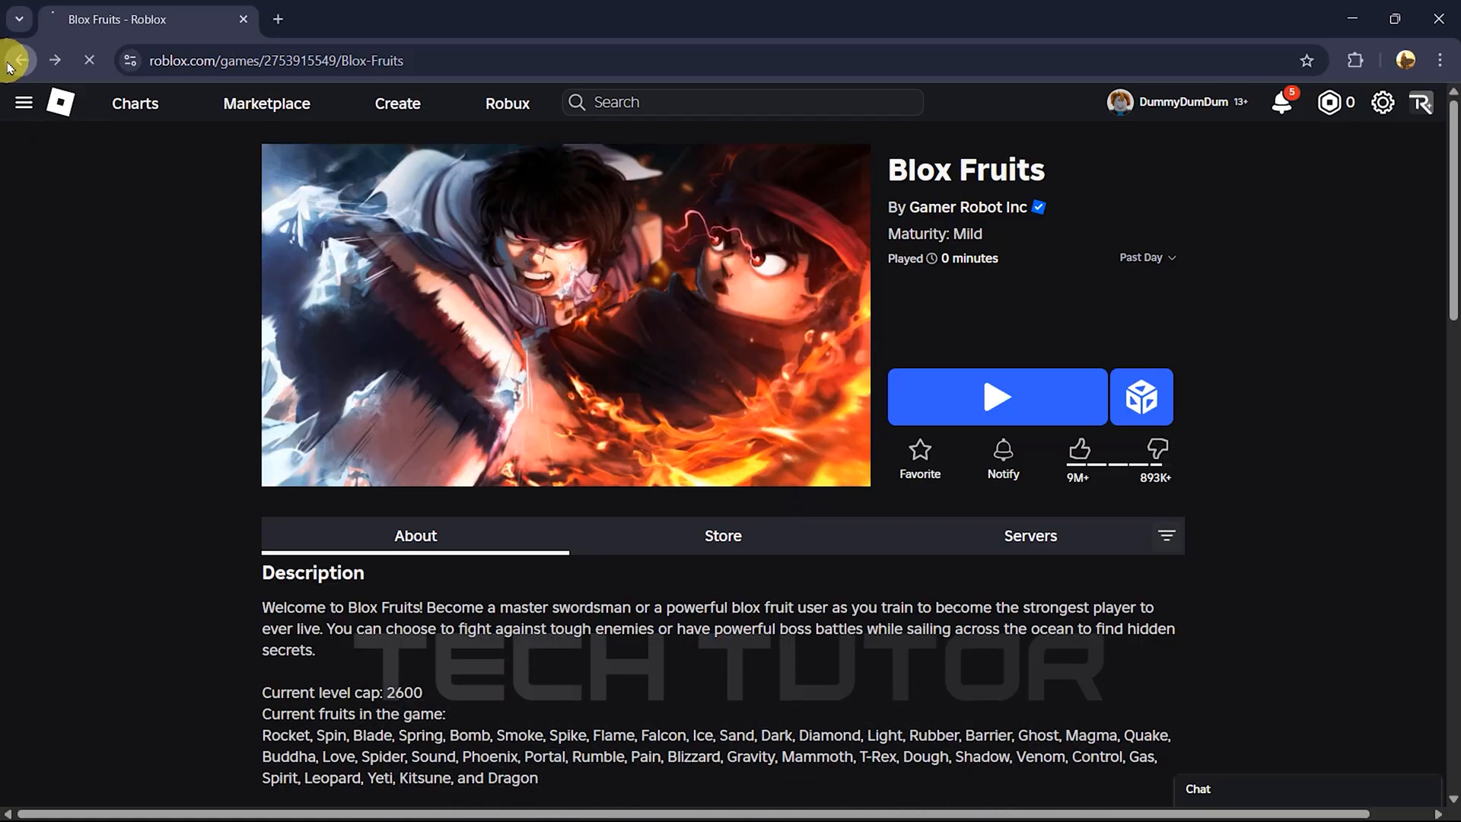
Return to My Favorites and confirm the Places category lists no favorited items
{"action": "left_click", "coordinate": [19, 60]}
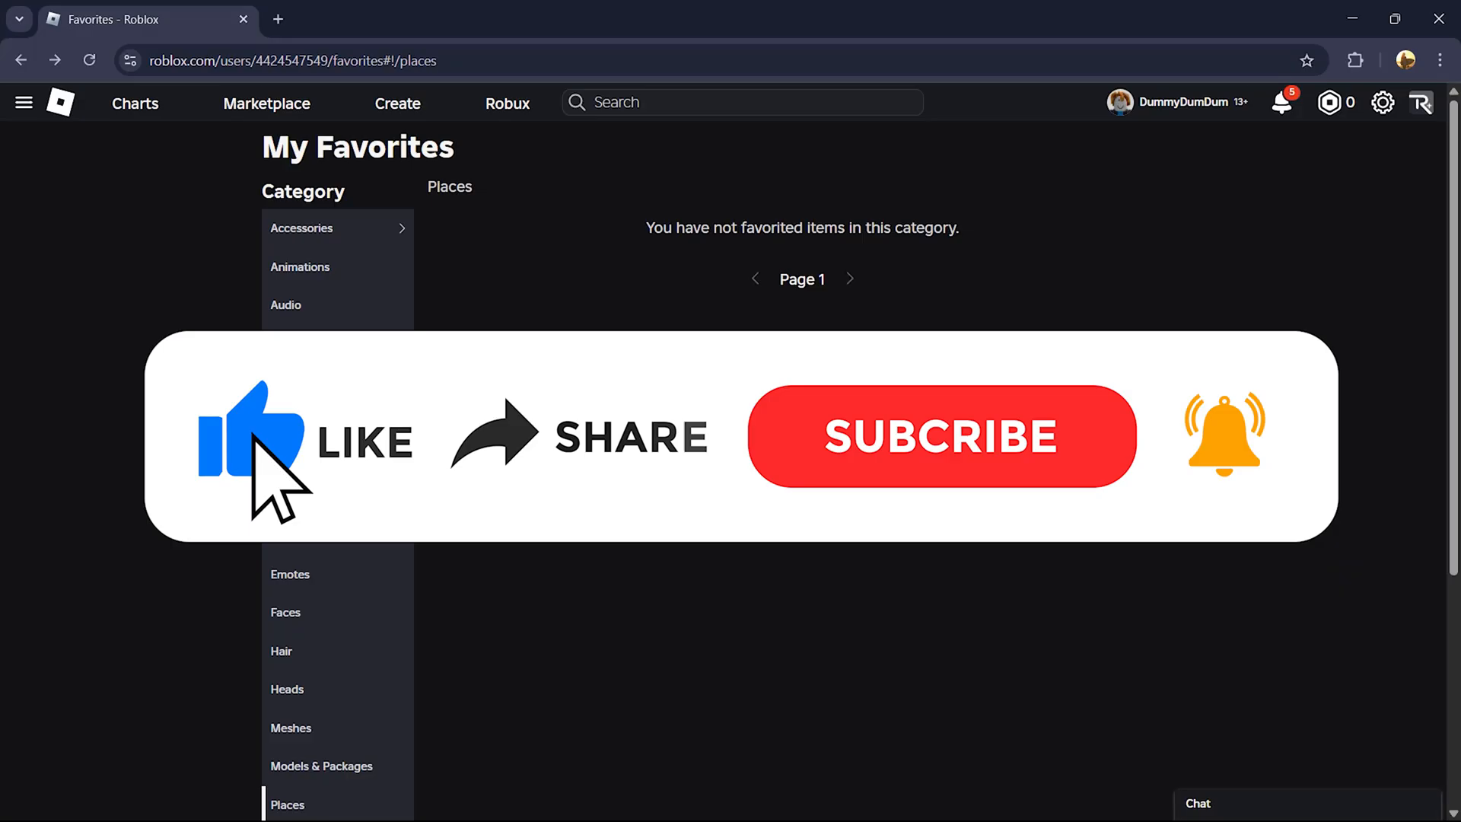
{"action": "mouse_move", "coordinate": [722, 480]}
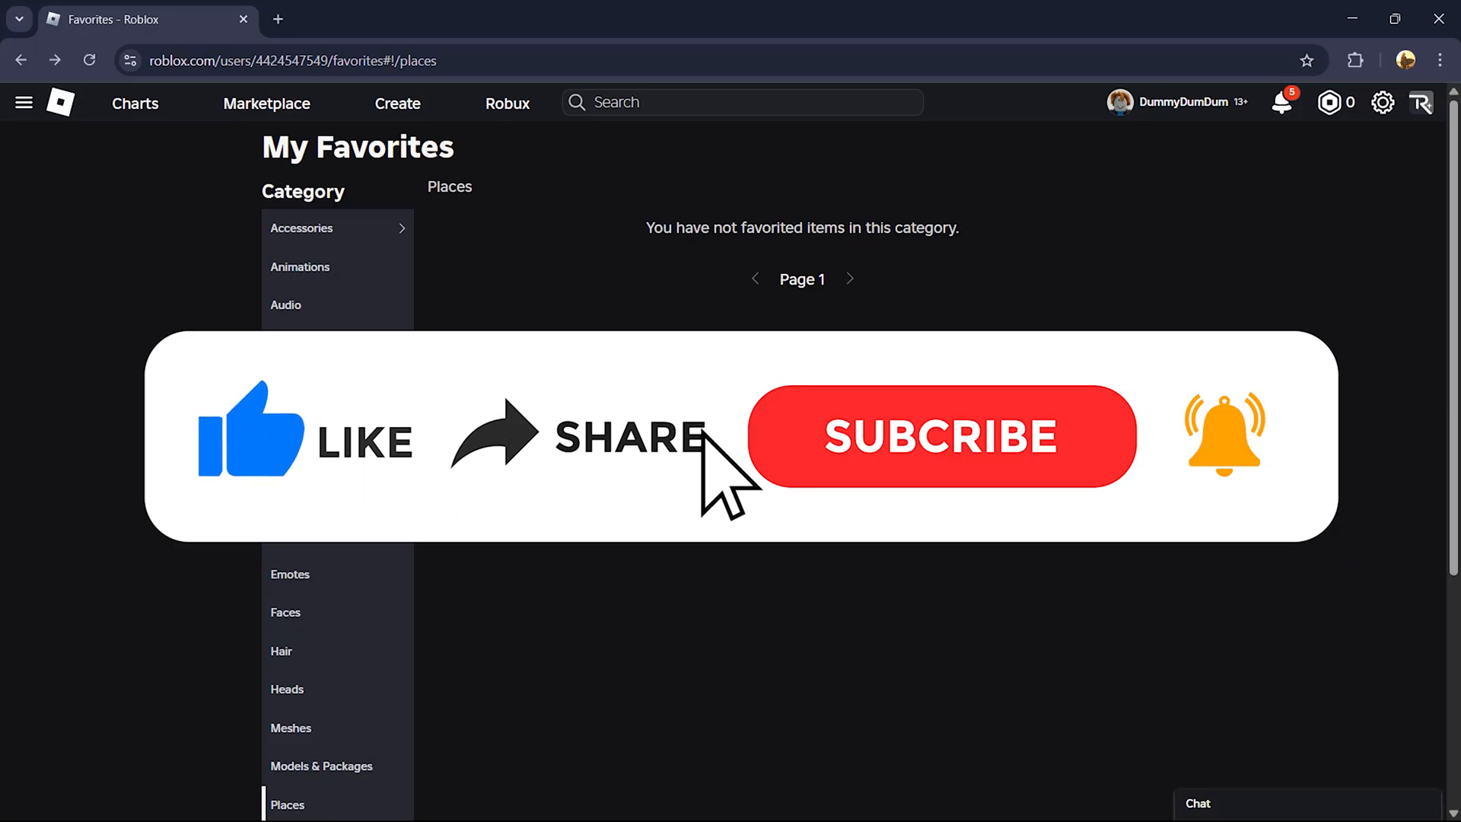
{"action": "left_click", "coordinate": [941, 437]}
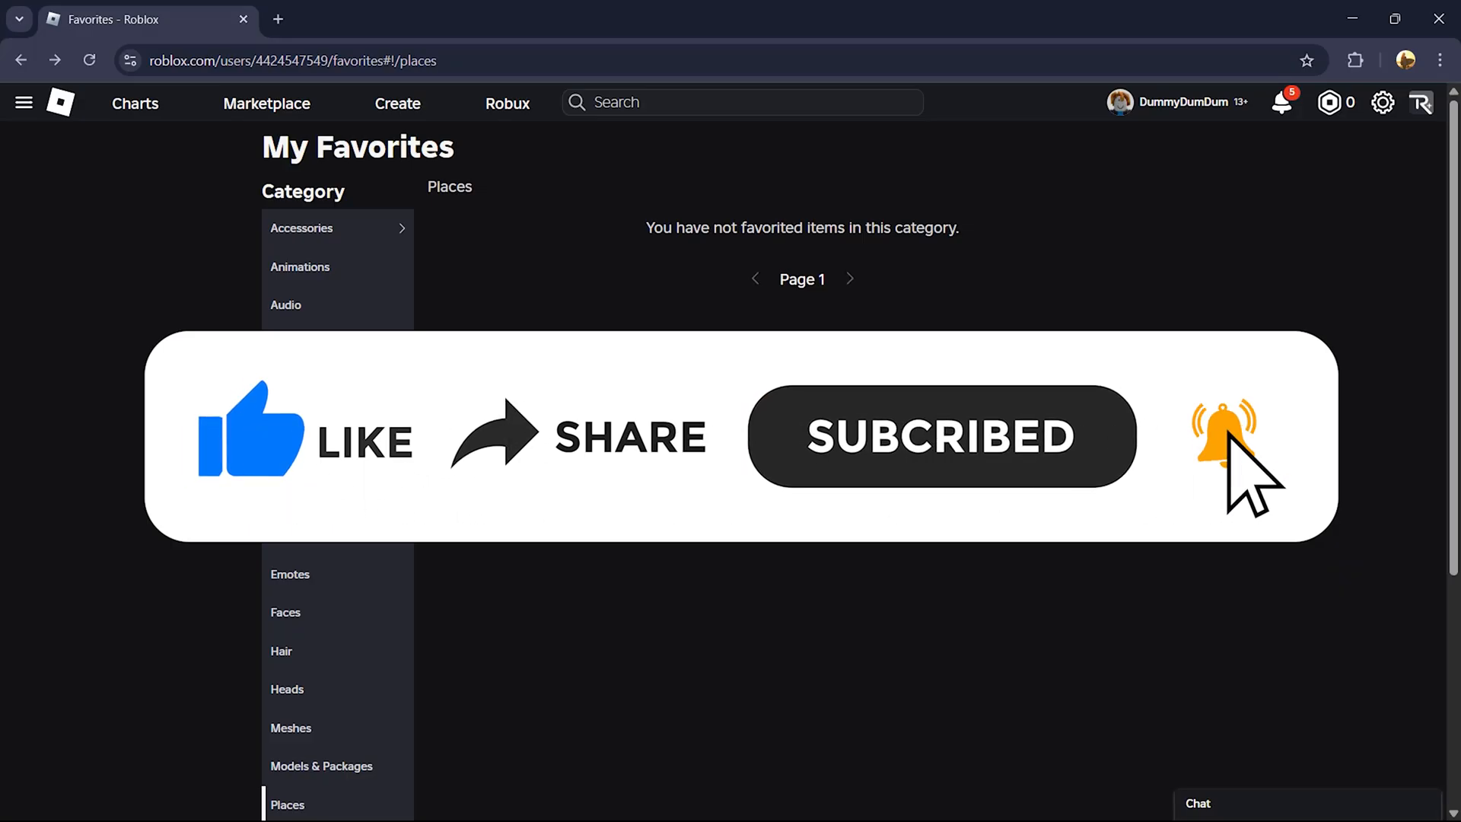